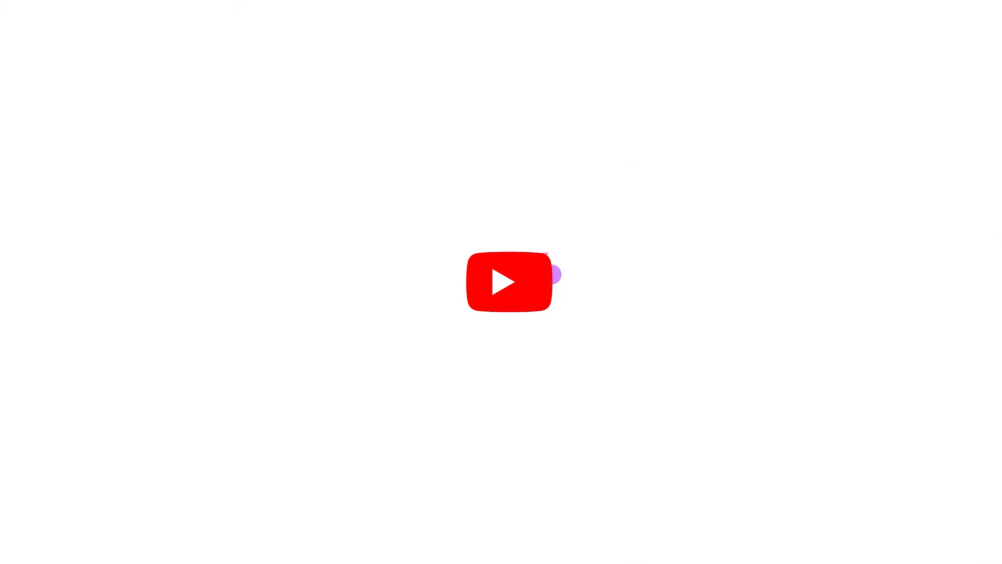
- Play the intro until the We Repair channel card shows the SUBSCRIBED button
left_click(496, 364)
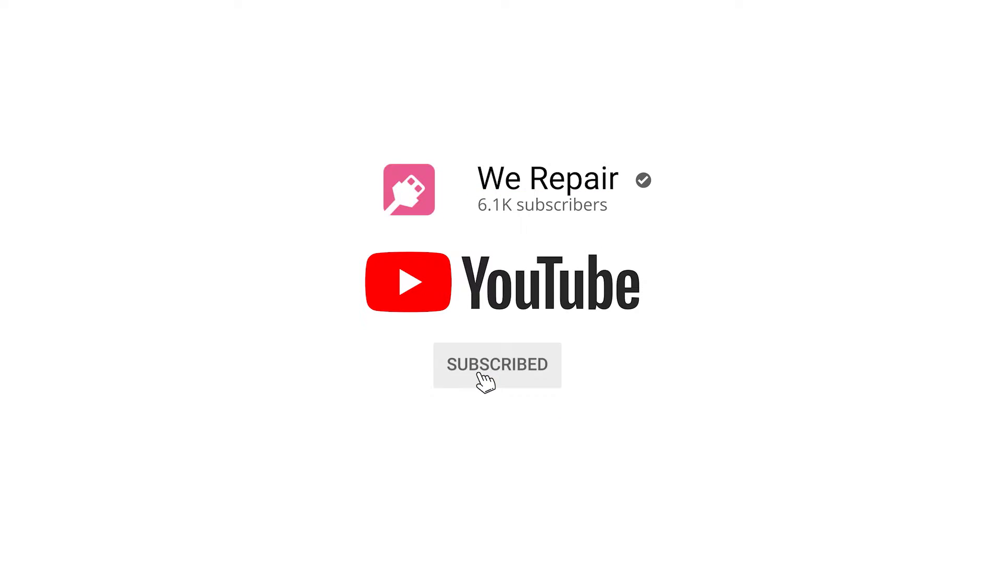